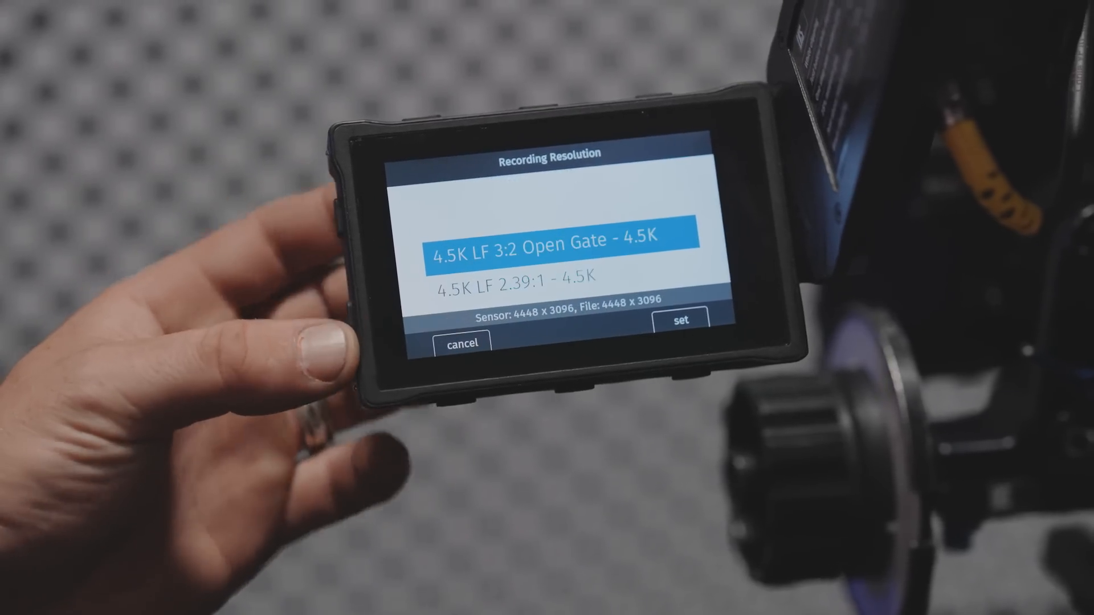
Confirm 4.5K LF 3:2 Open Gate - 4.5K as the recording resolution with SET
click(683, 321)
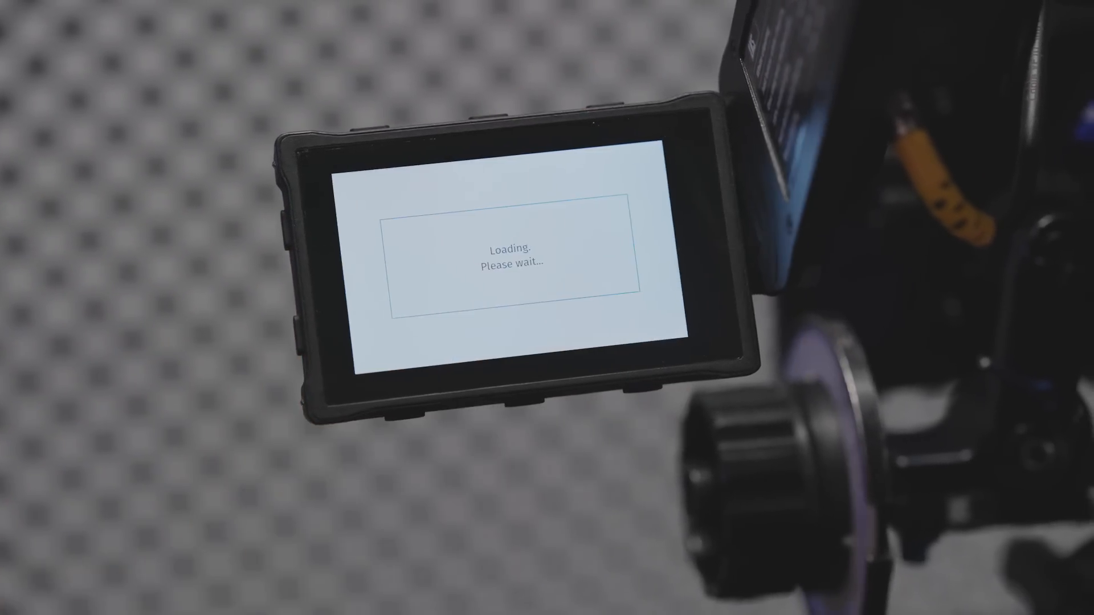